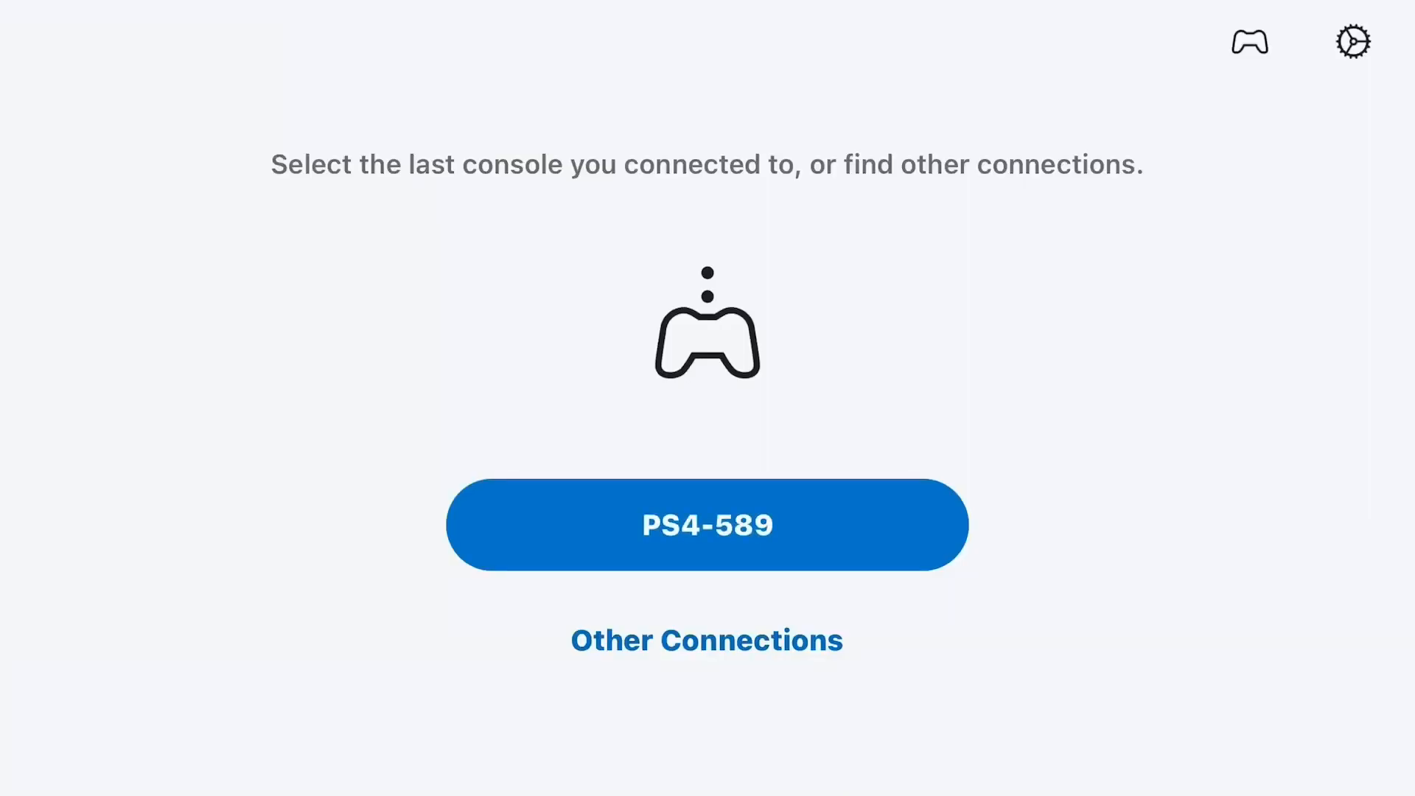
Step: Connect to PS4-589, dismiss the Wi-Fi network error and start linking the console manually over the internet
click(706, 525)
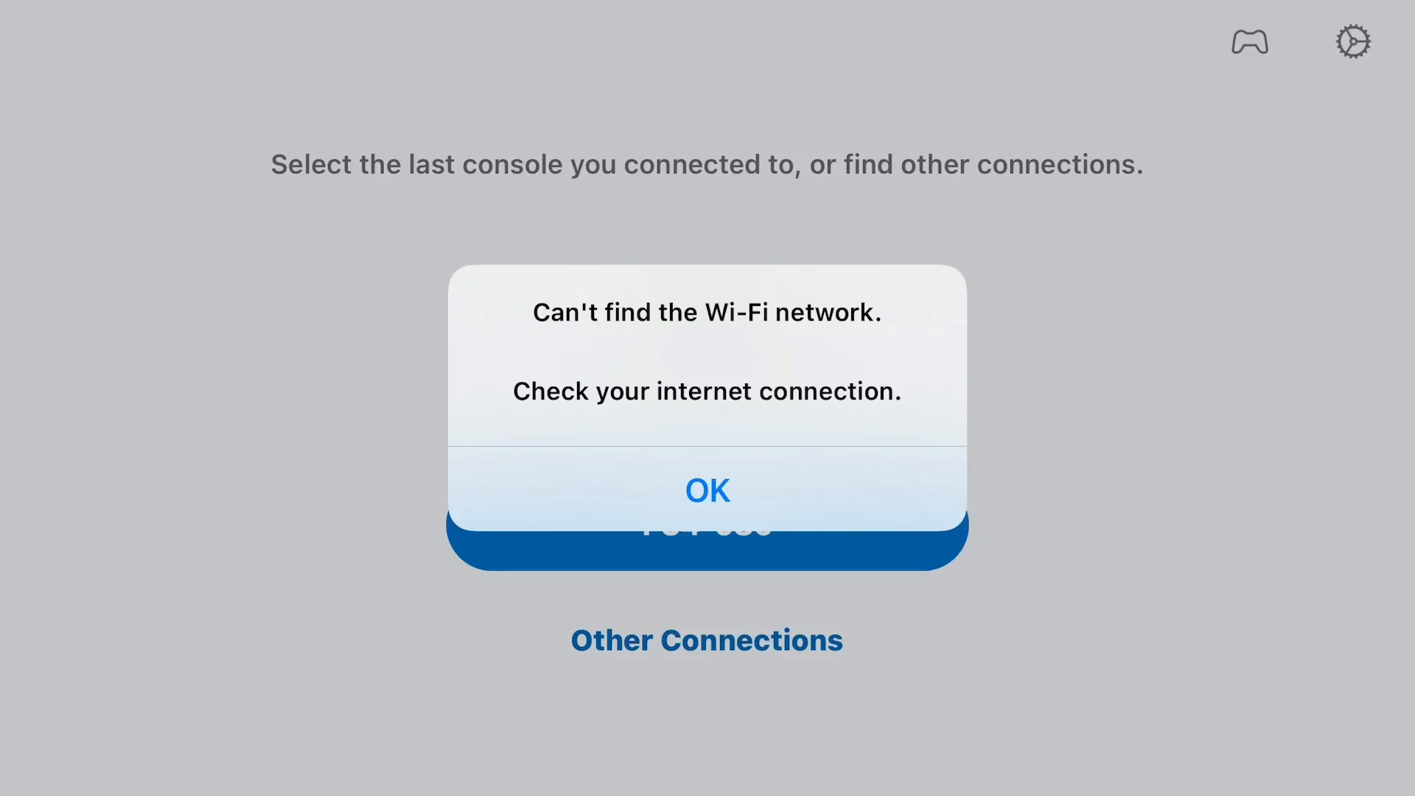
click(707, 490)
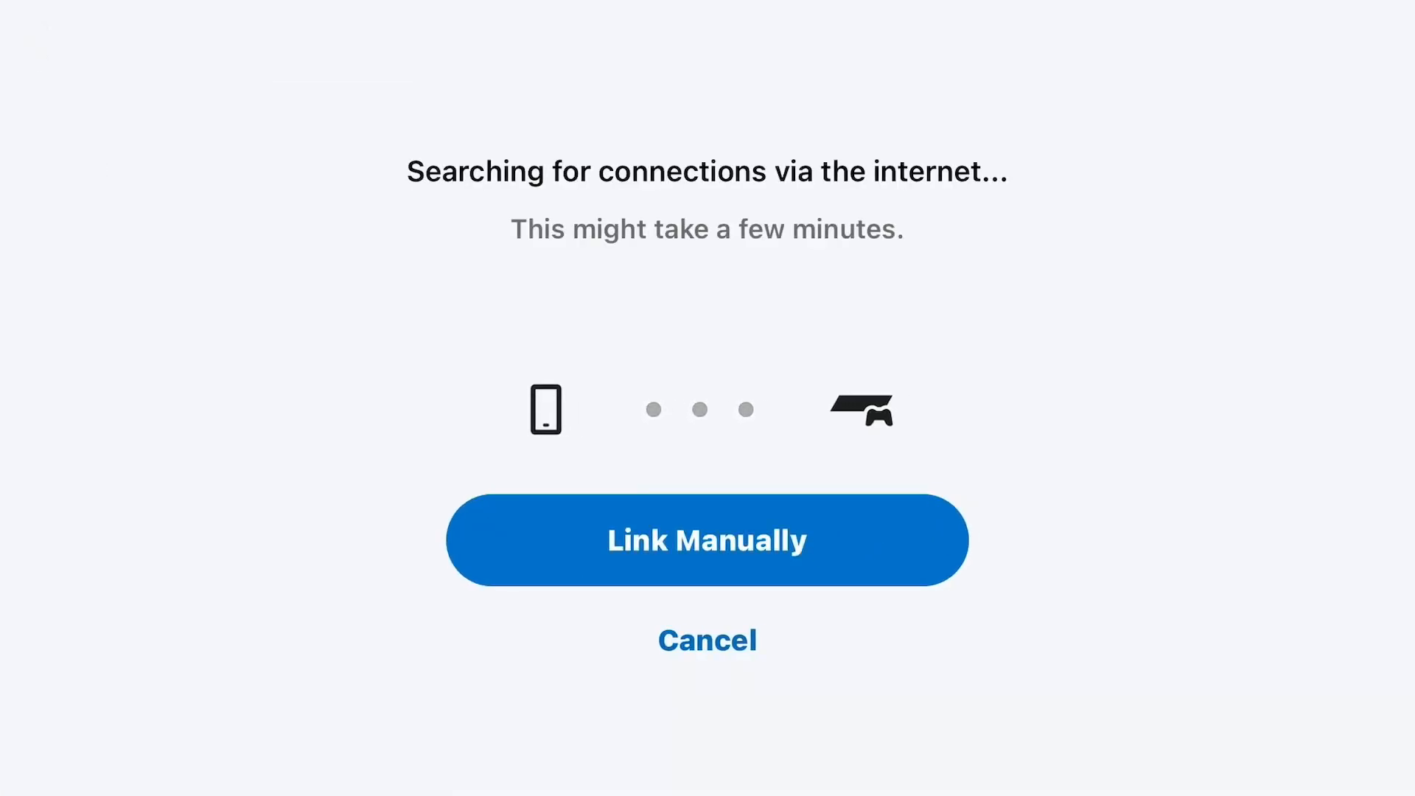
click(706, 539)
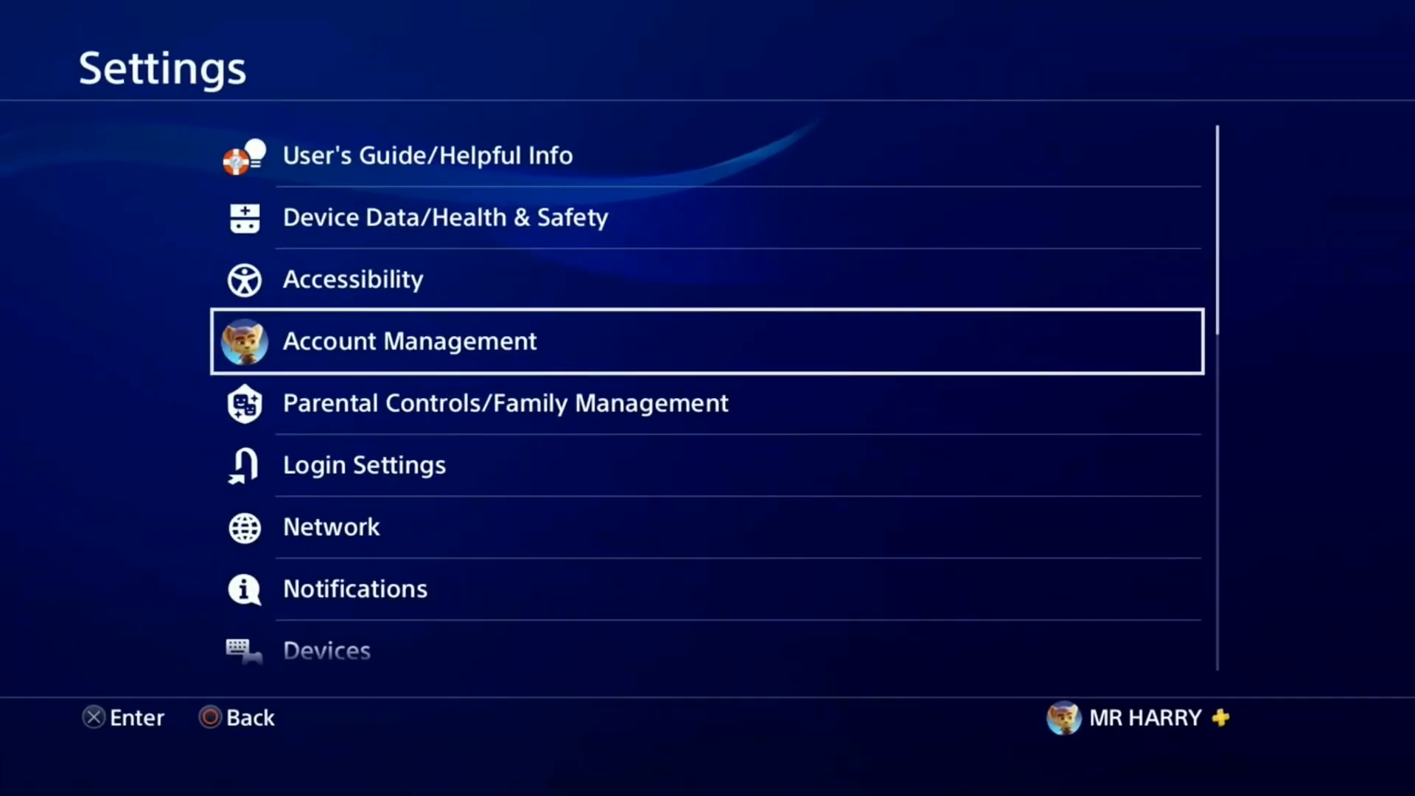
Step: Scroll down Settings and open Remote Play Connection Settings, where Remote Play shows enabled
scroll(down, 3)
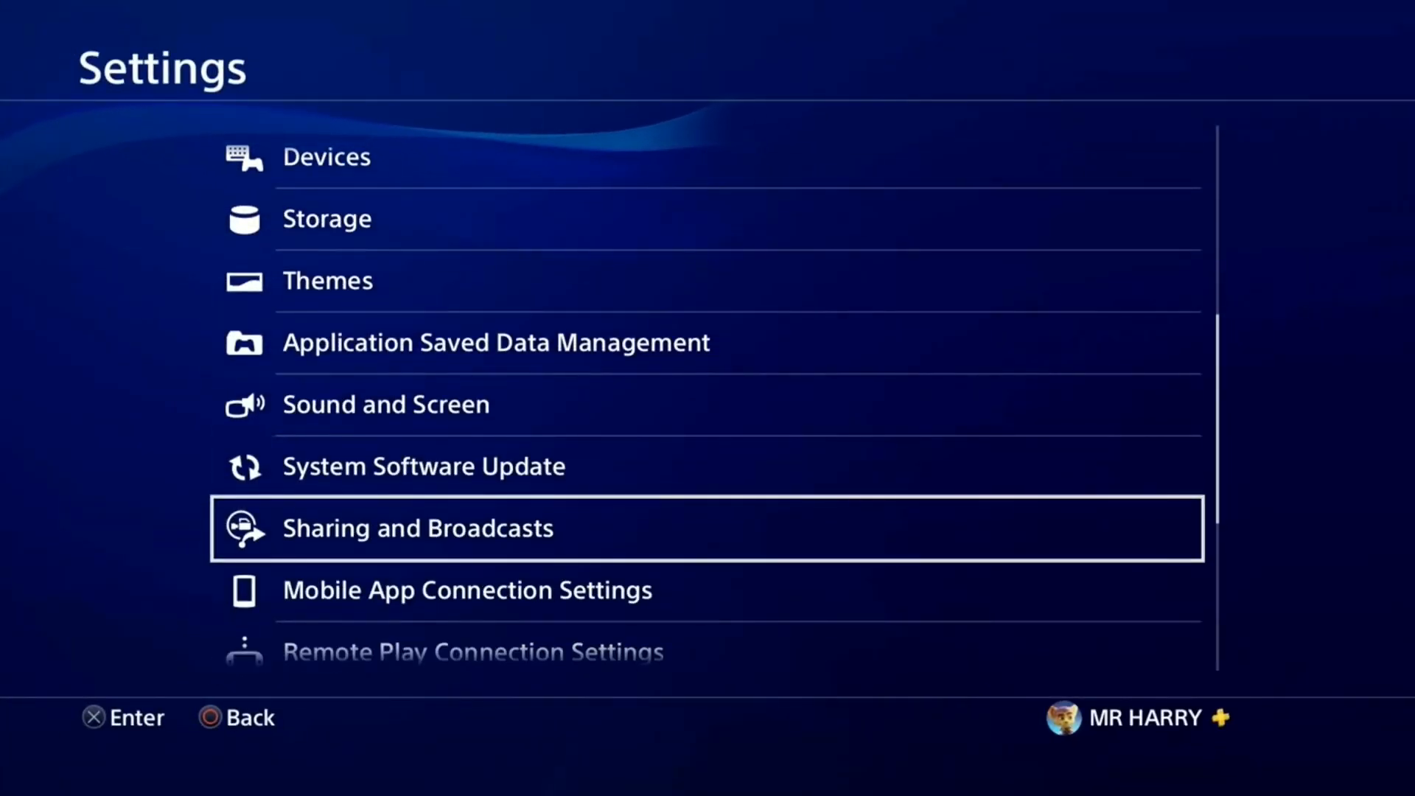
scroll(down, 3)
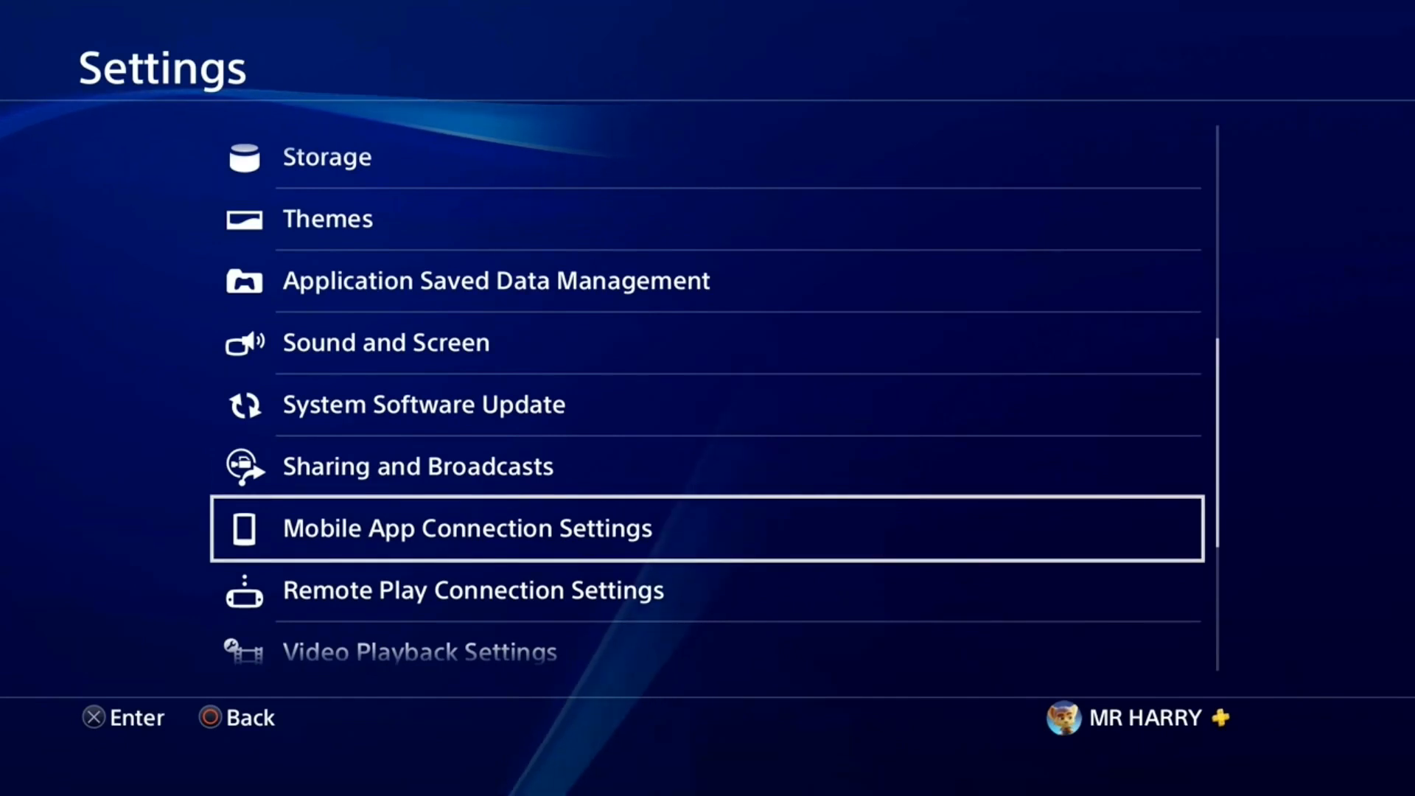
scroll(down, 3)
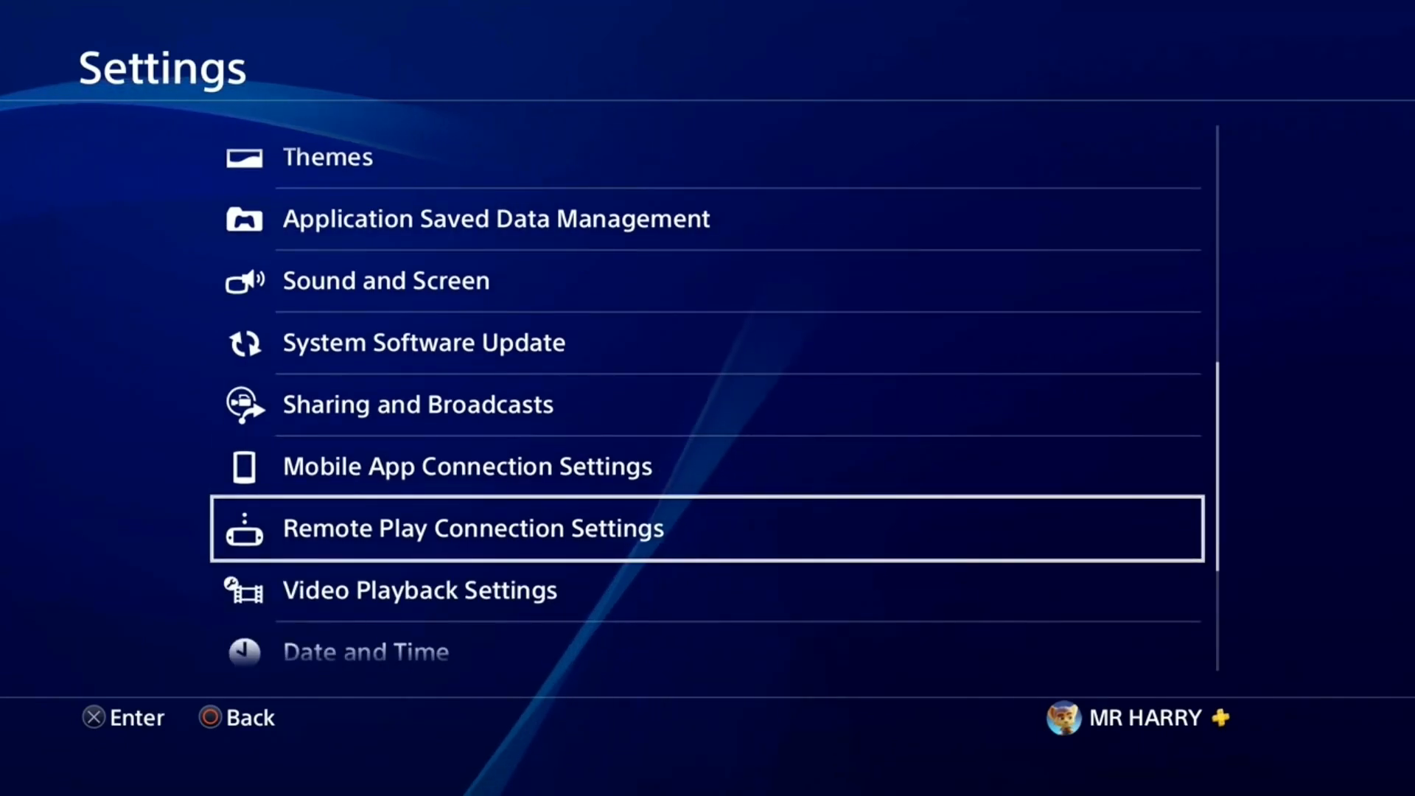
click(472, 528)
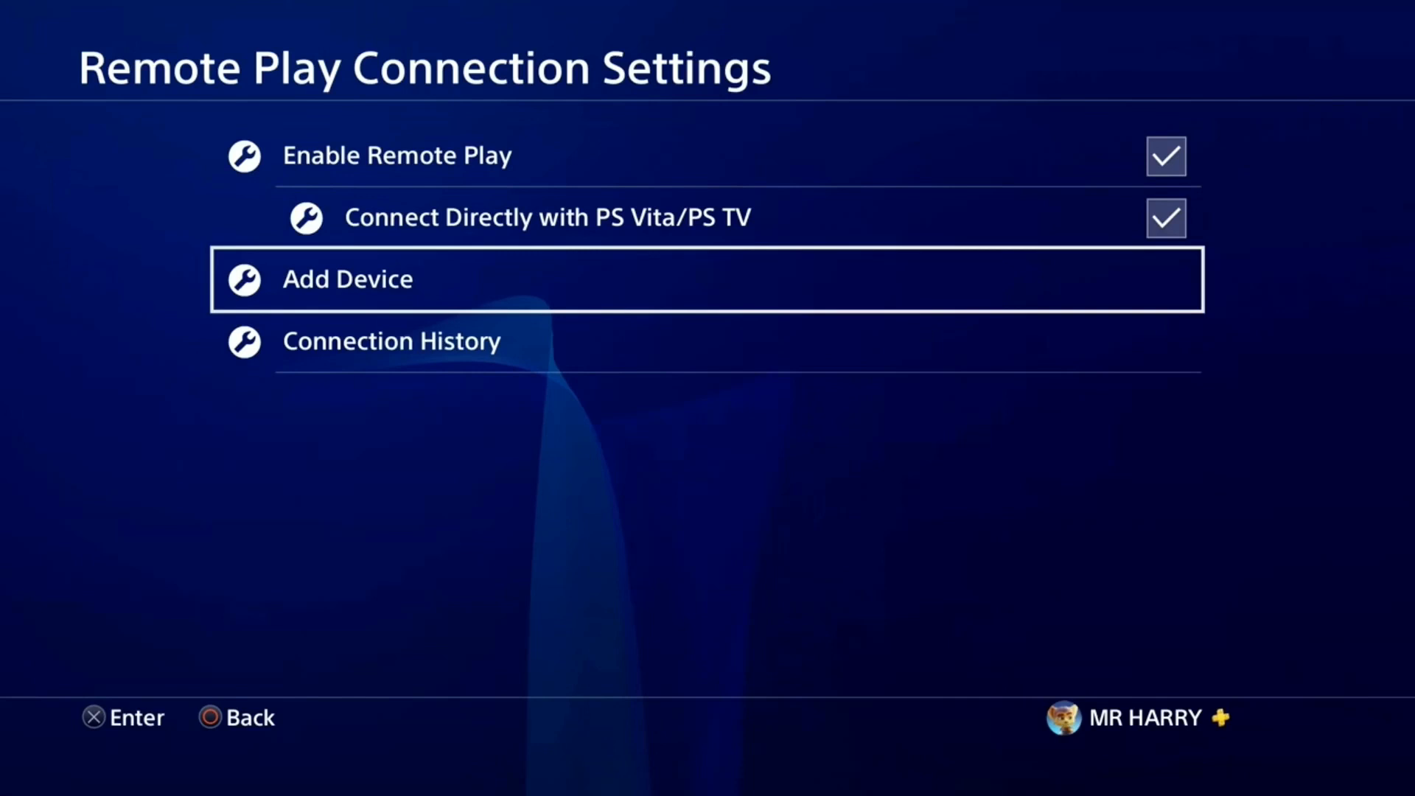
click(361, 279)
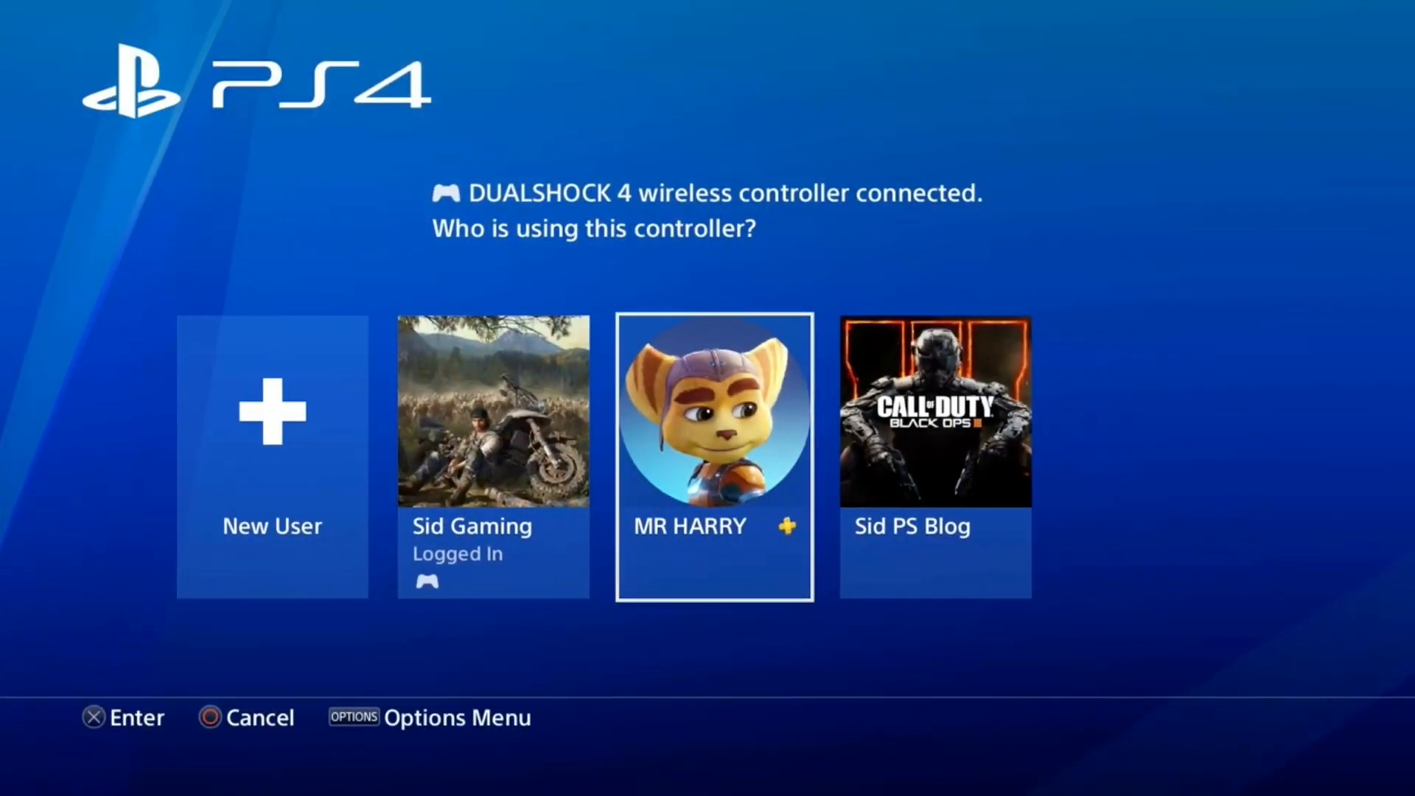
Step: Assign the controller to the MR HARRY profile, returning to the home screen
click(713, 457)
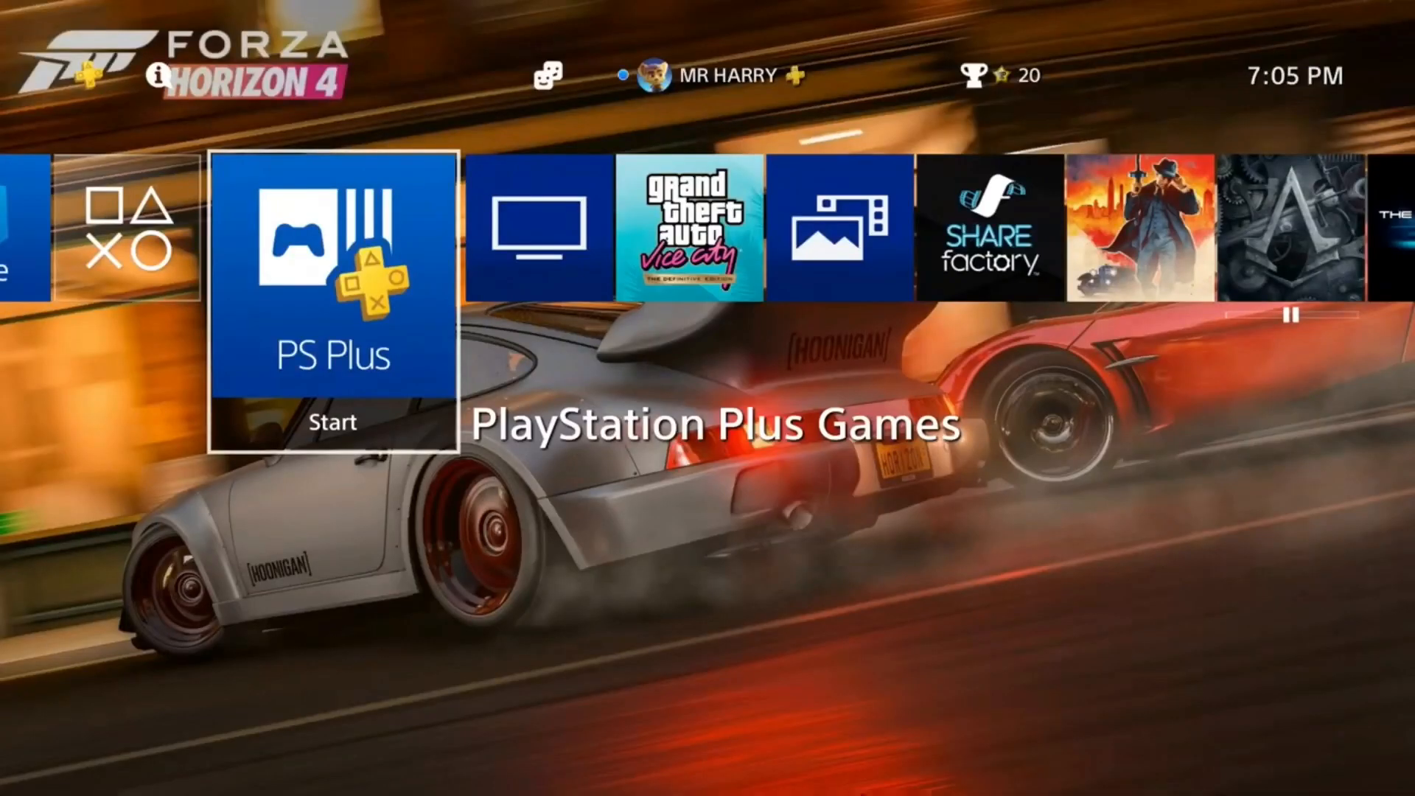
Step: Move into the function area showing Notifications, Party, Profile and Power options
scroll(right, 3)
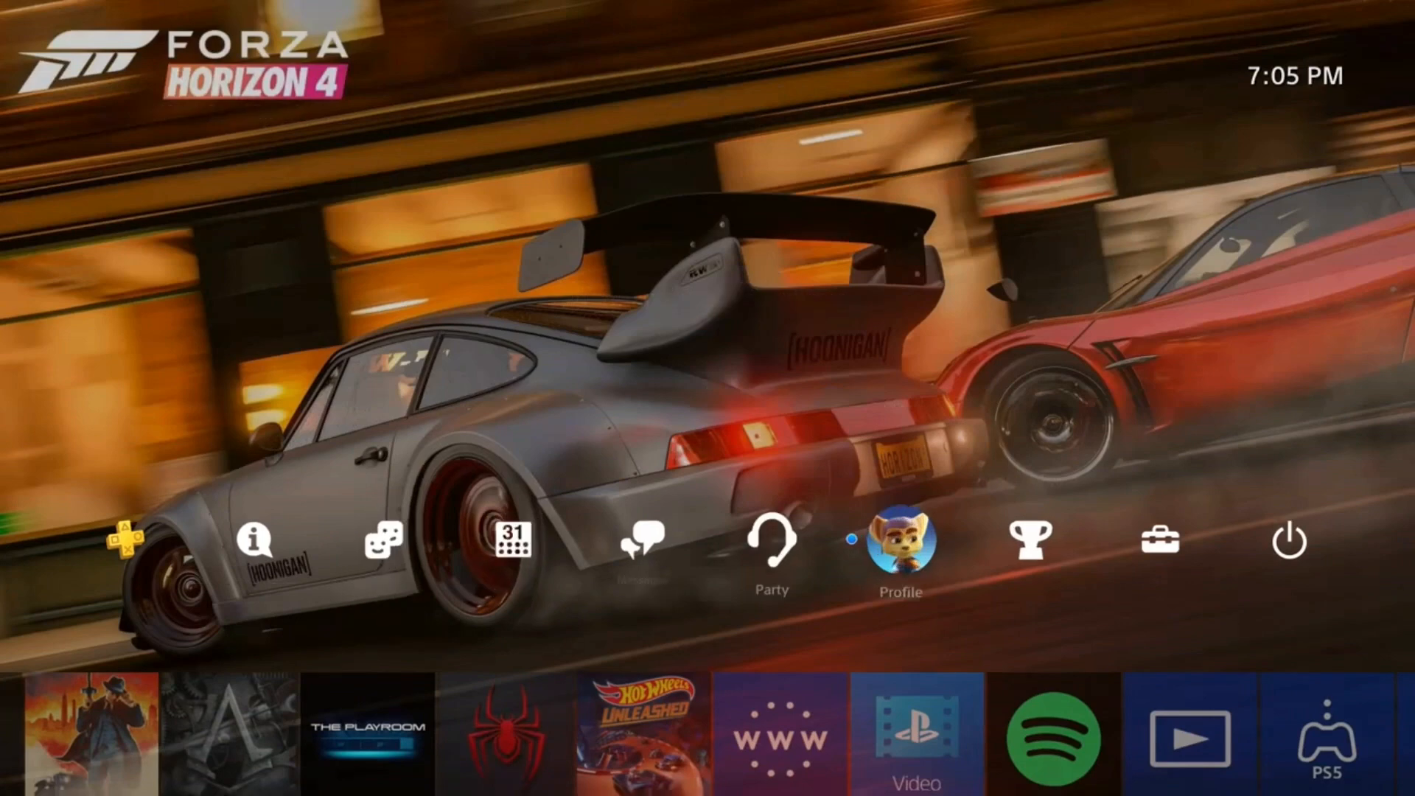
mouse_move(255, 541)
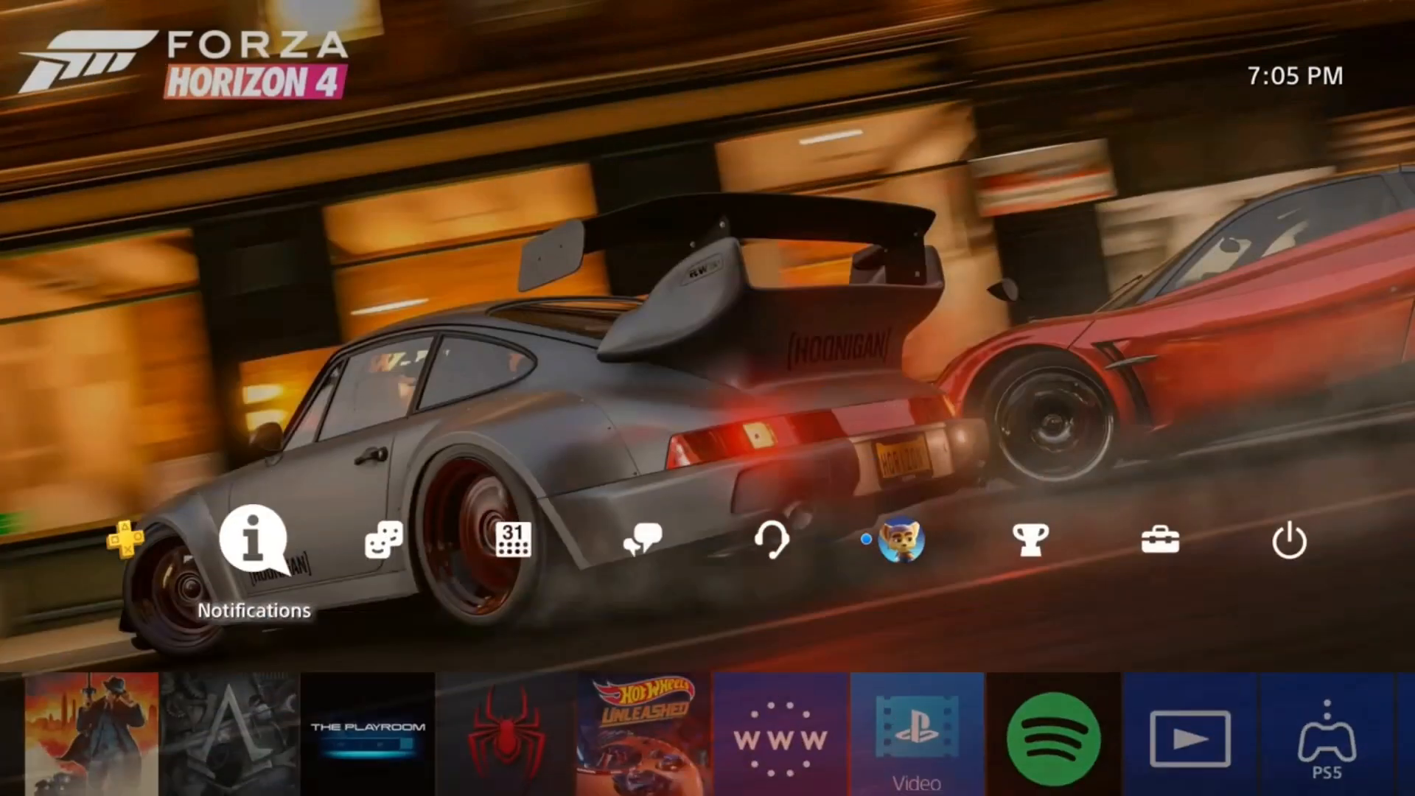